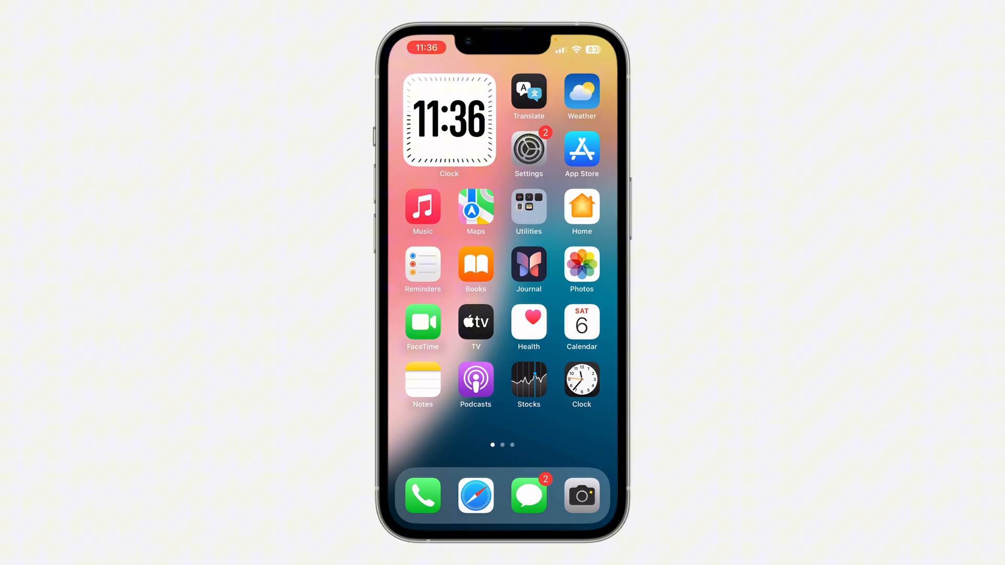
# Launch Instagram from the second home screen page onto a contact's direct message chat.
pyautogui.hscroll(-3)
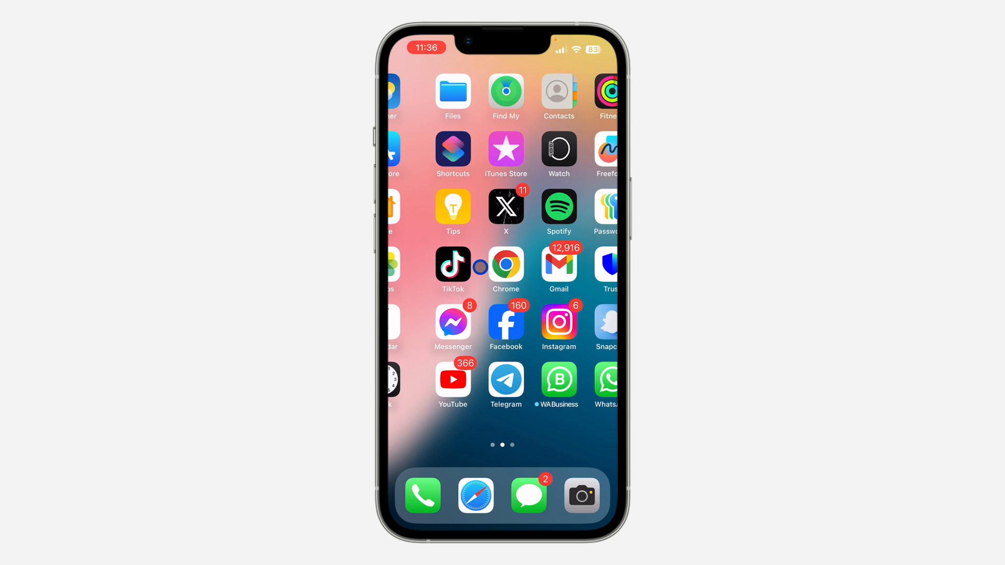
pyautogui.click(559, 323)
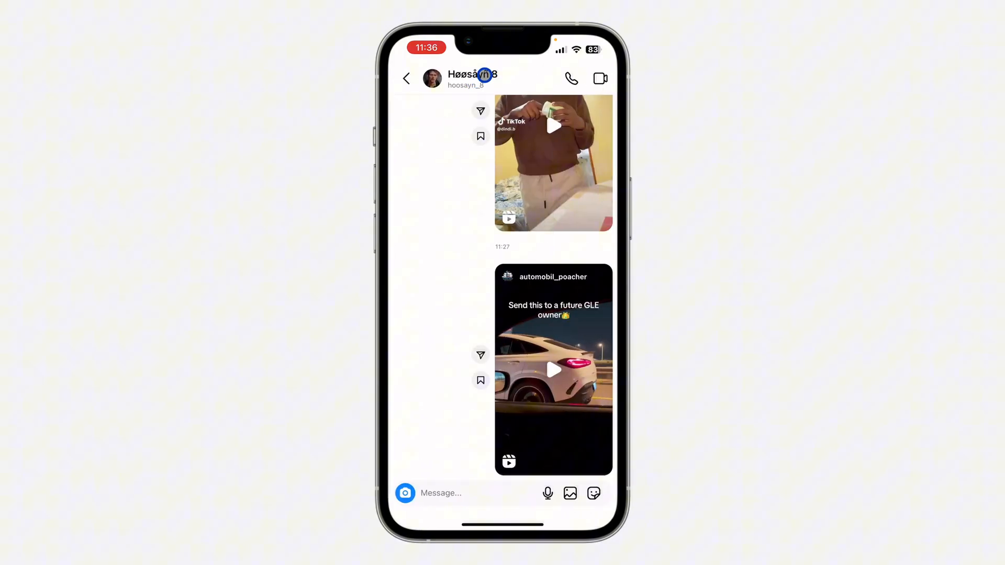
# Open the chat contact's details page, then its Privacy and safety page.
pyautogui.click(471, 78)
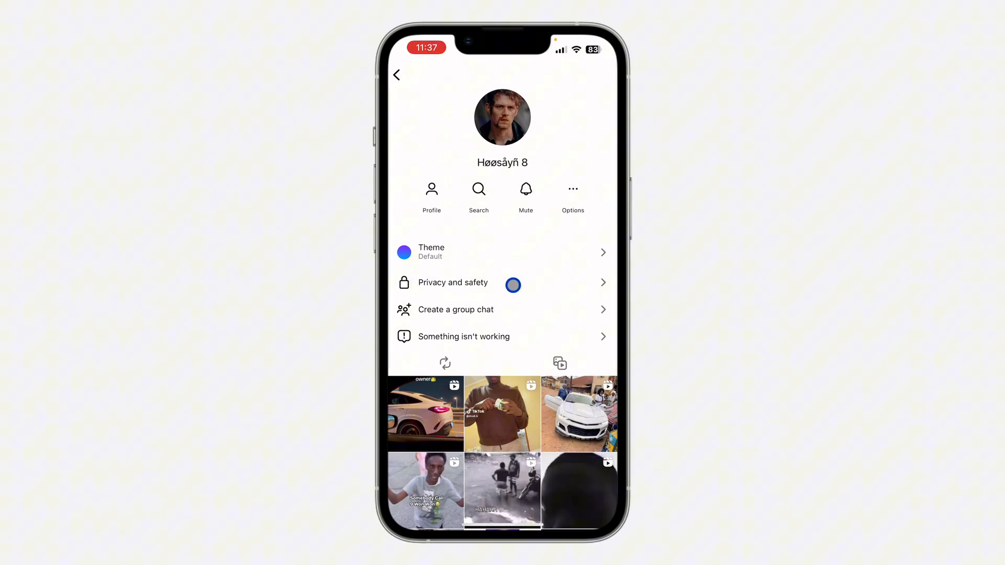
pyautogui.click(452, 283)
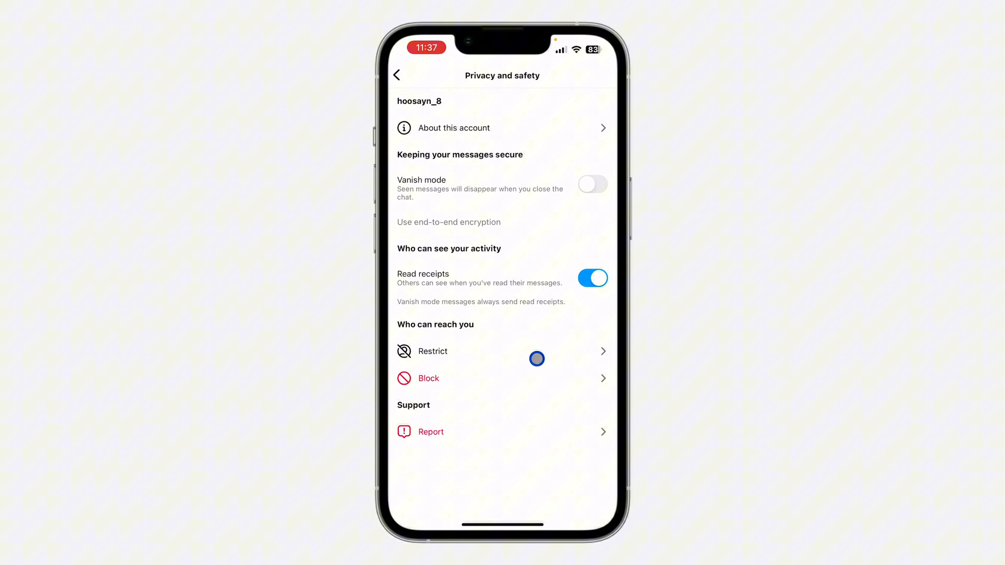
# Restrict the contact under Who can reach you and return to the home feed.
pyautogui.click(433, 351)
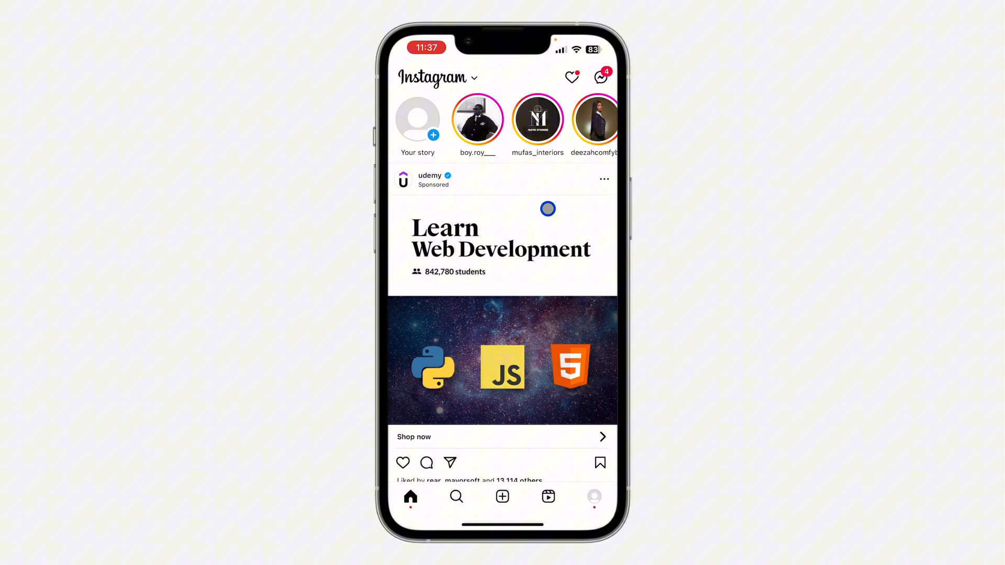
# Go to your own profile and open Settings and activity from the top-right menu.
pyautogui.click(600, 77)
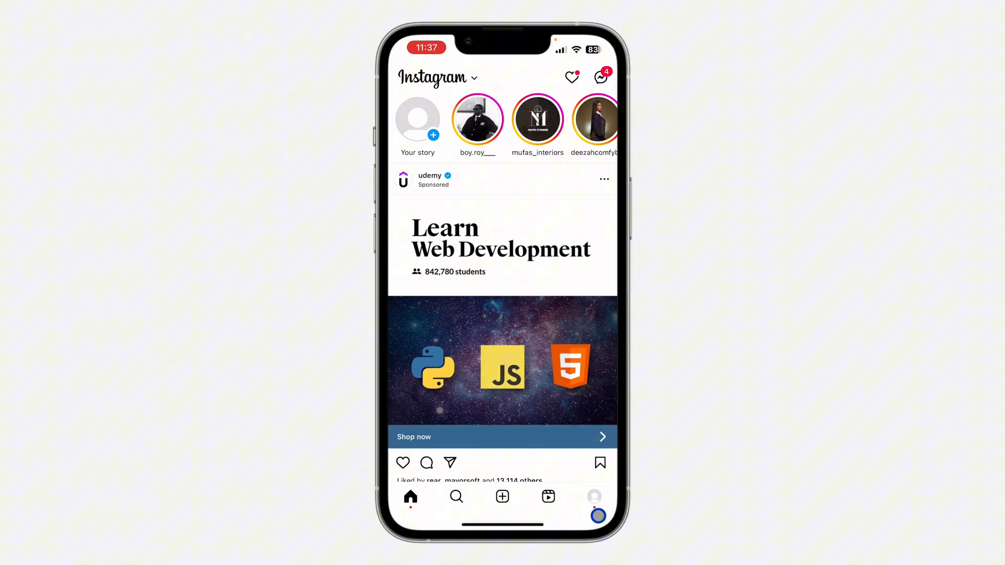
pyautogui.click(594, 496)
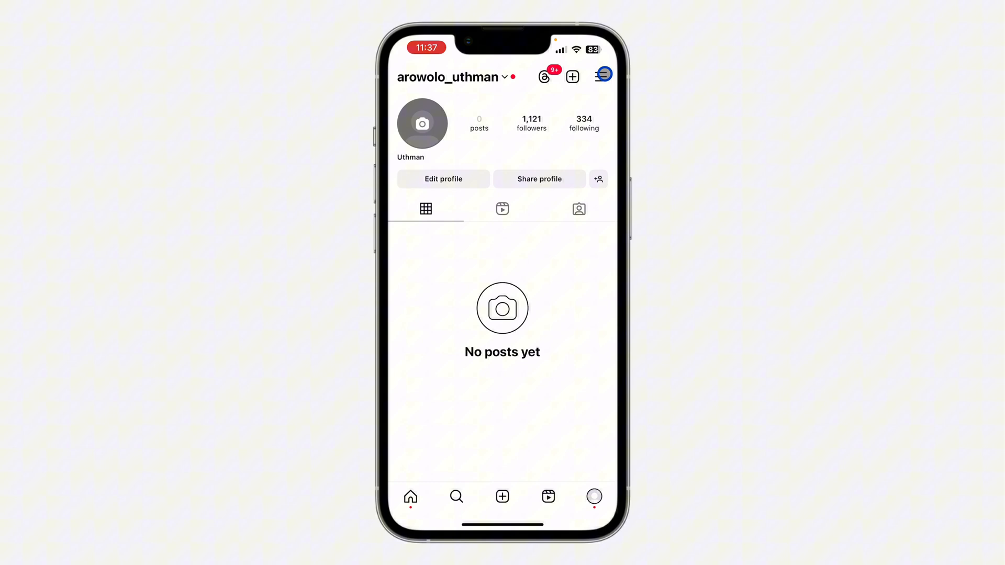
pyautogui.click(603, 75)
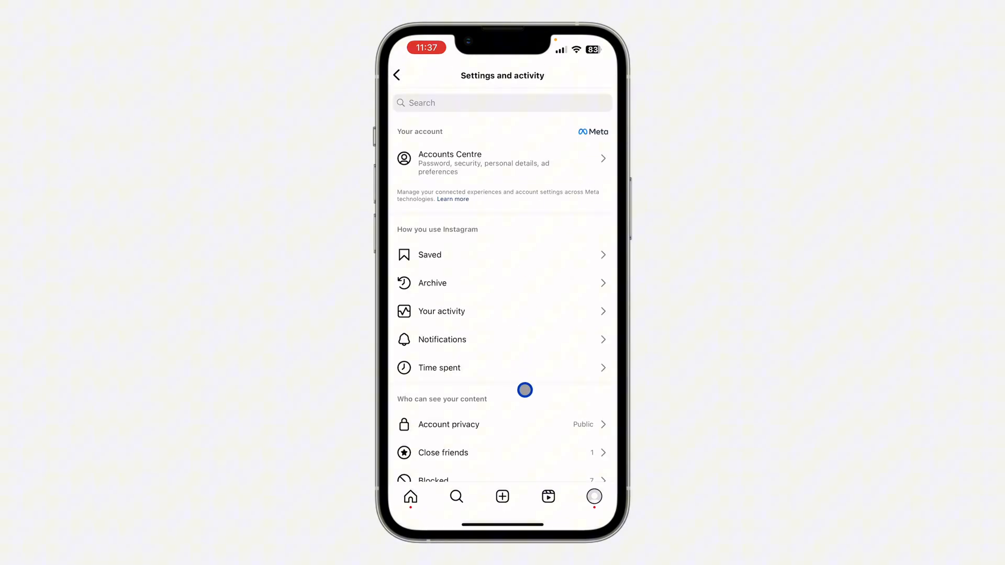
# Unrestrict the chat contact in Restricted accounts, leaving two, then return to the profile.
pyautogui.scroll(-3)
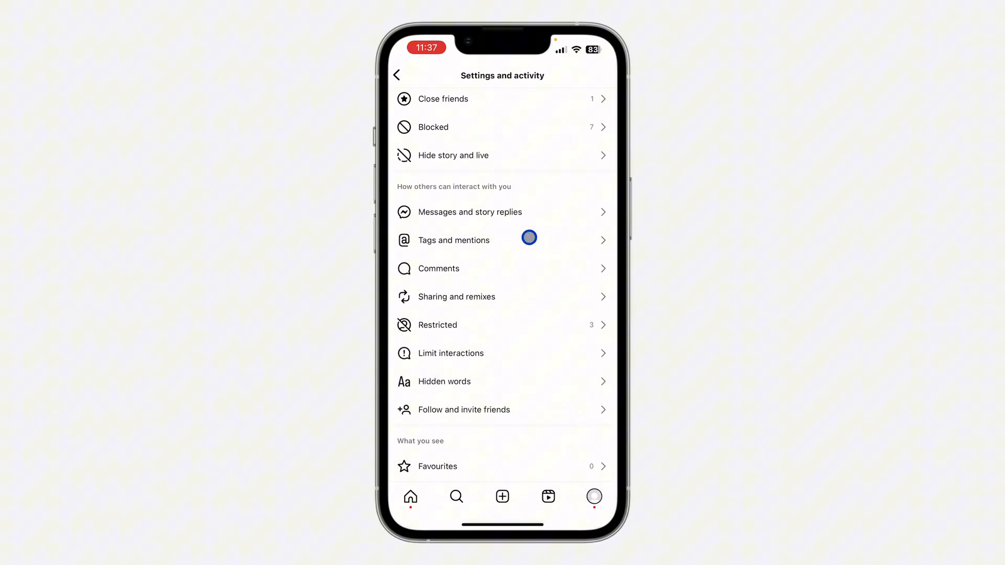
pyautogui.moveTo(491, 326)
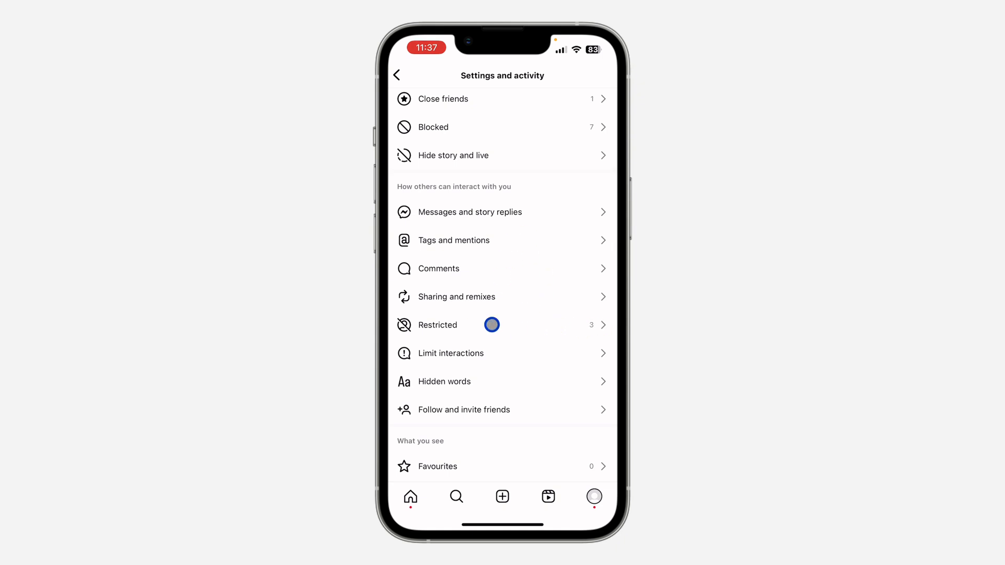
pyautogui.click(438, 325)
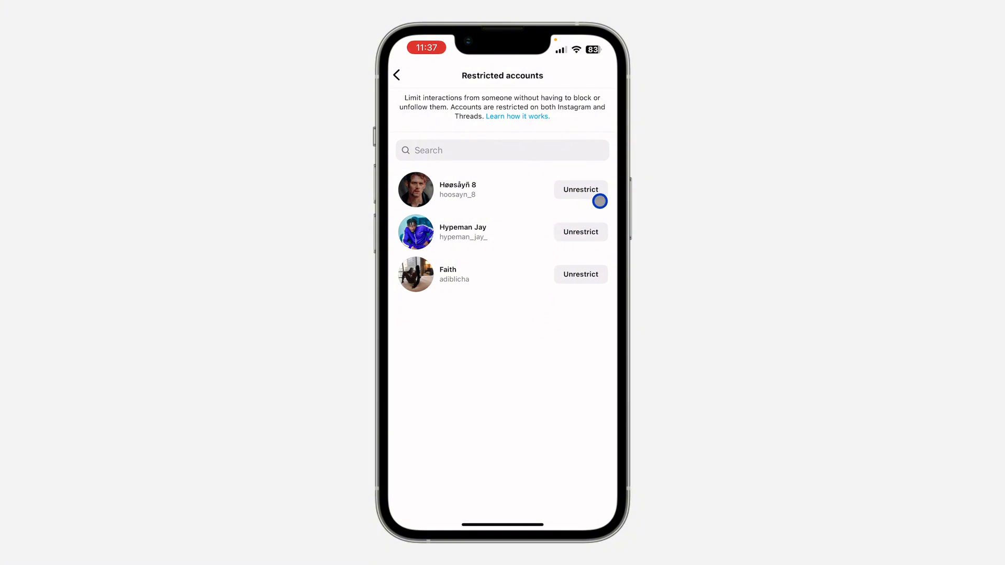
pyautogui.click(580, 189)
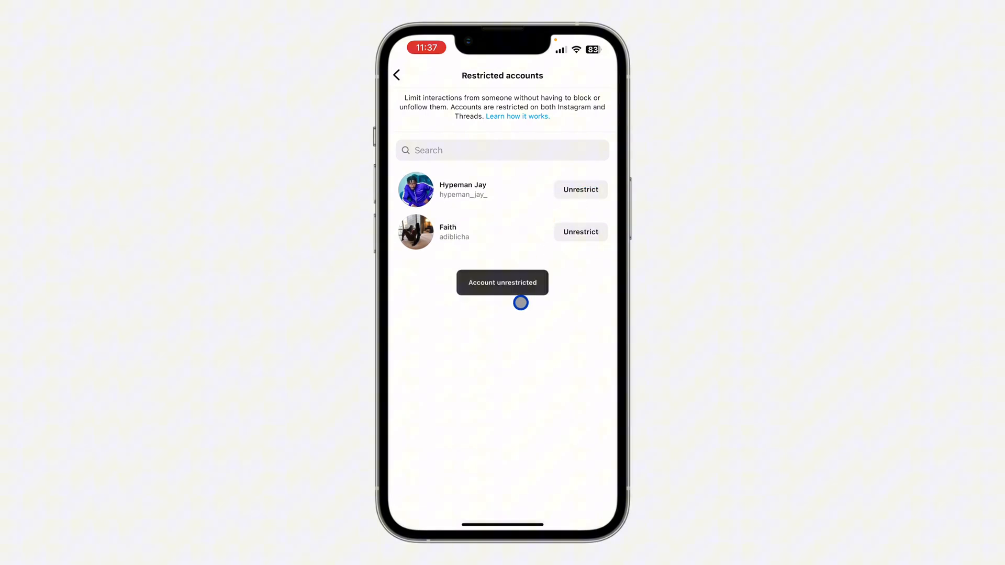
pyautogui.click(397, 75)
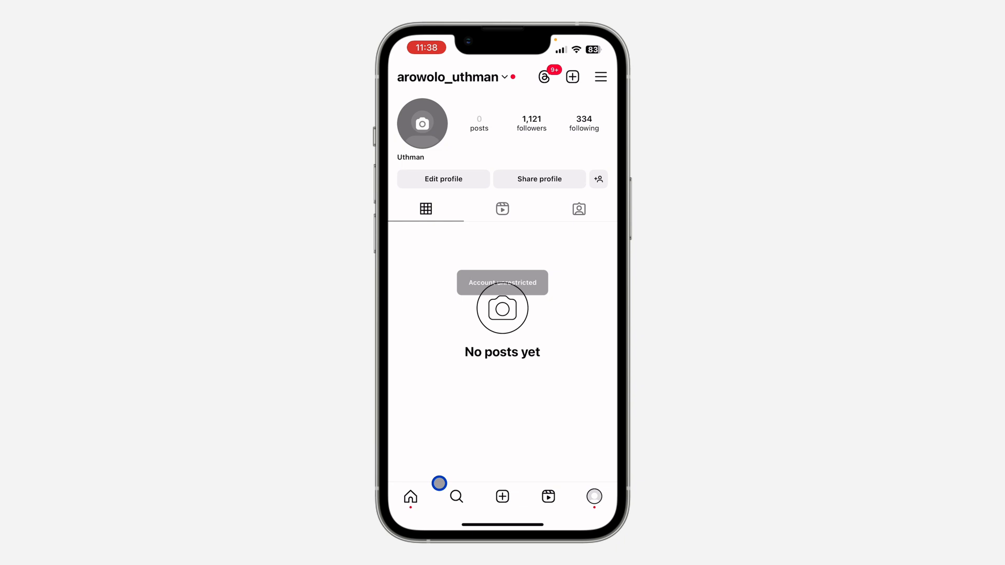